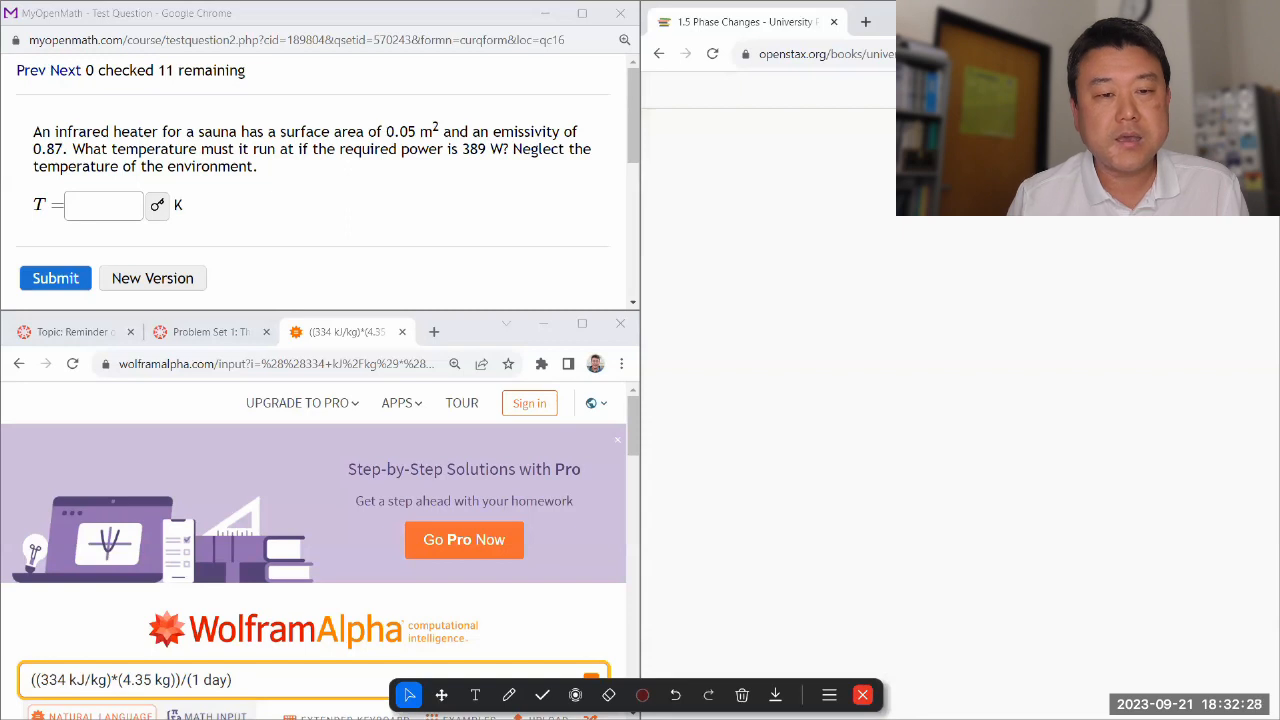
pyautogui.moveTo(592, 470)
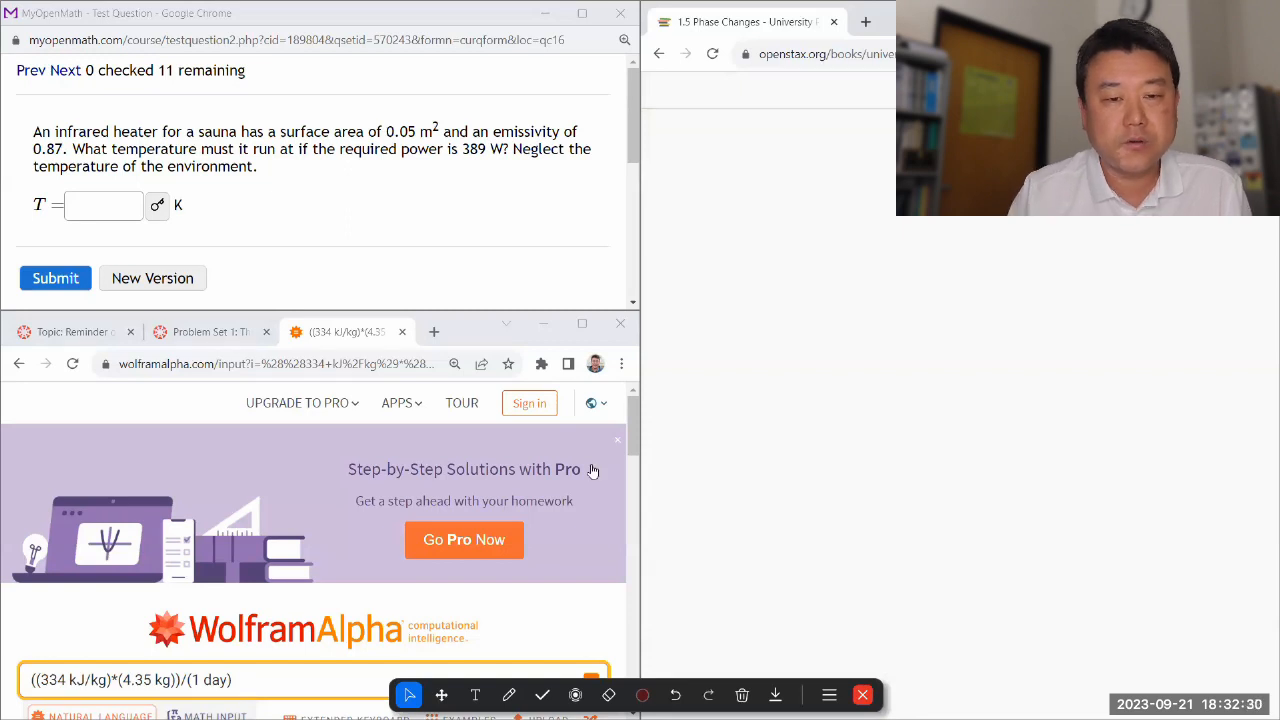
# Annotate the question: label 0.05 m² as A, 0.87 as e, and underline 389 W.
pyautogui.click(509, 694)
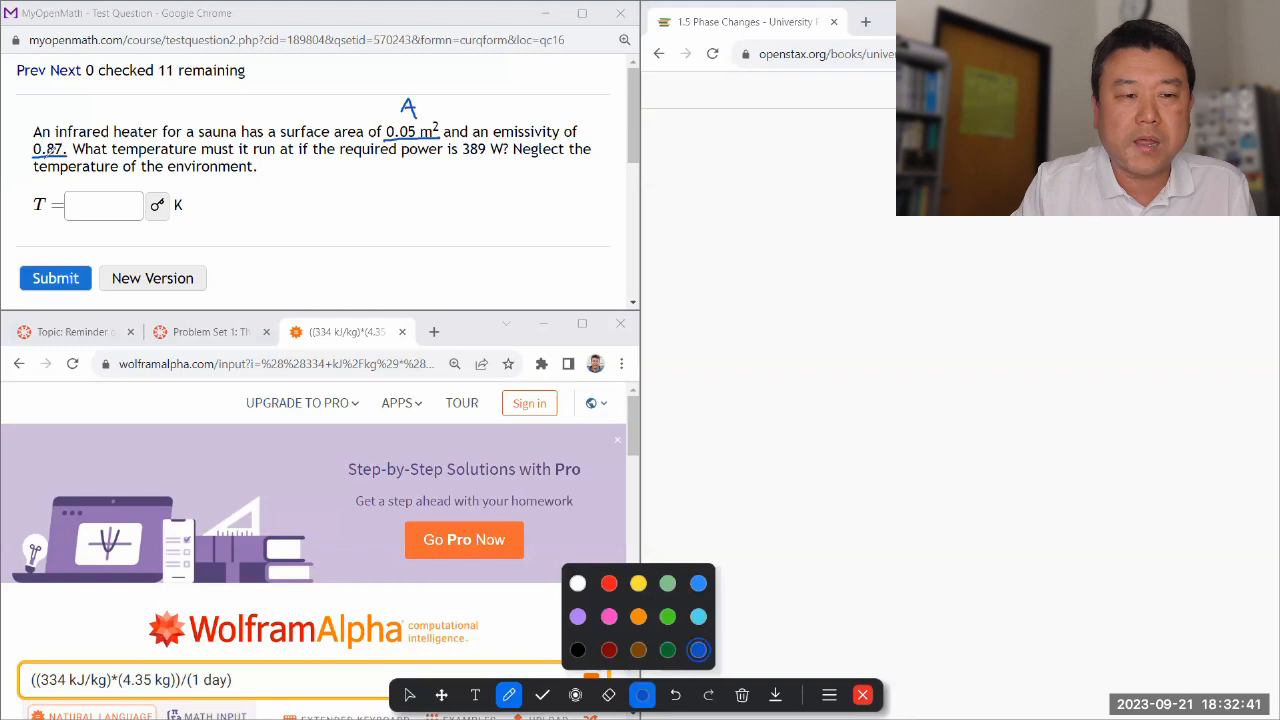
pyautogui.moveTo(60, 100); pyautogui.dragTo(45, 160)
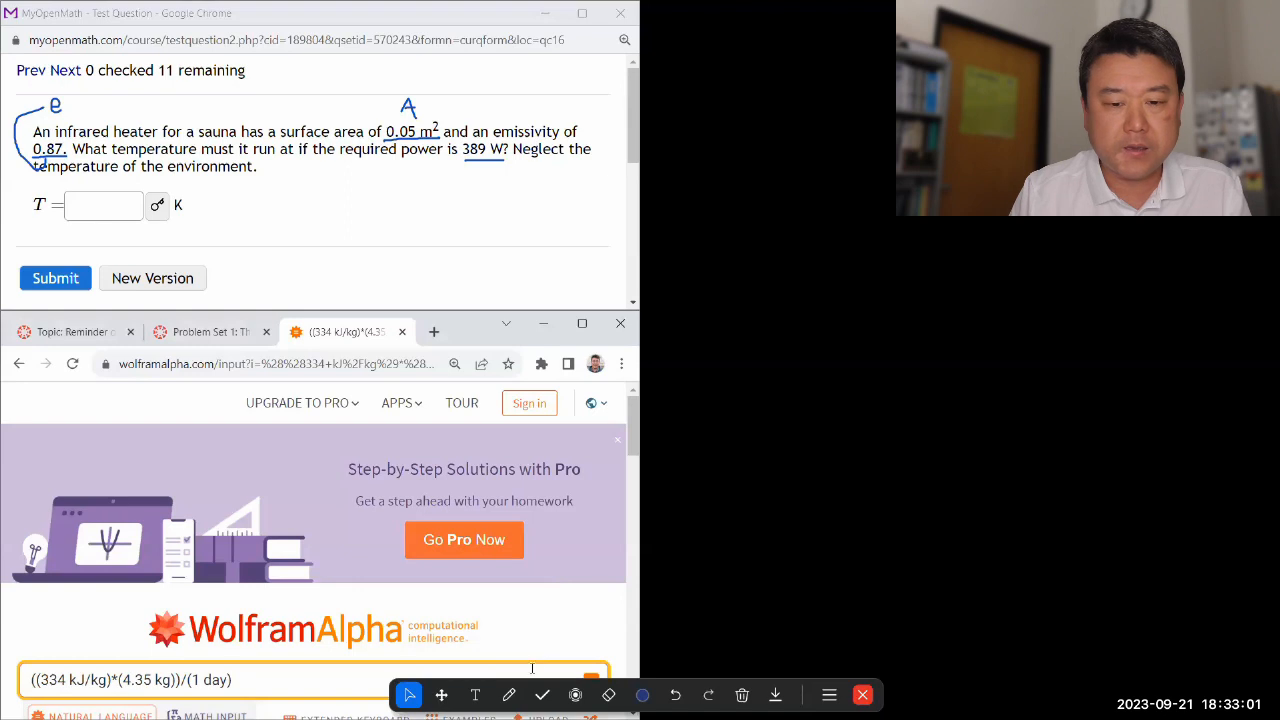
# Pick a pen style and red ink, then write Q_in = 389 W on the heater sketch.
pyautogui.click(509, 695)
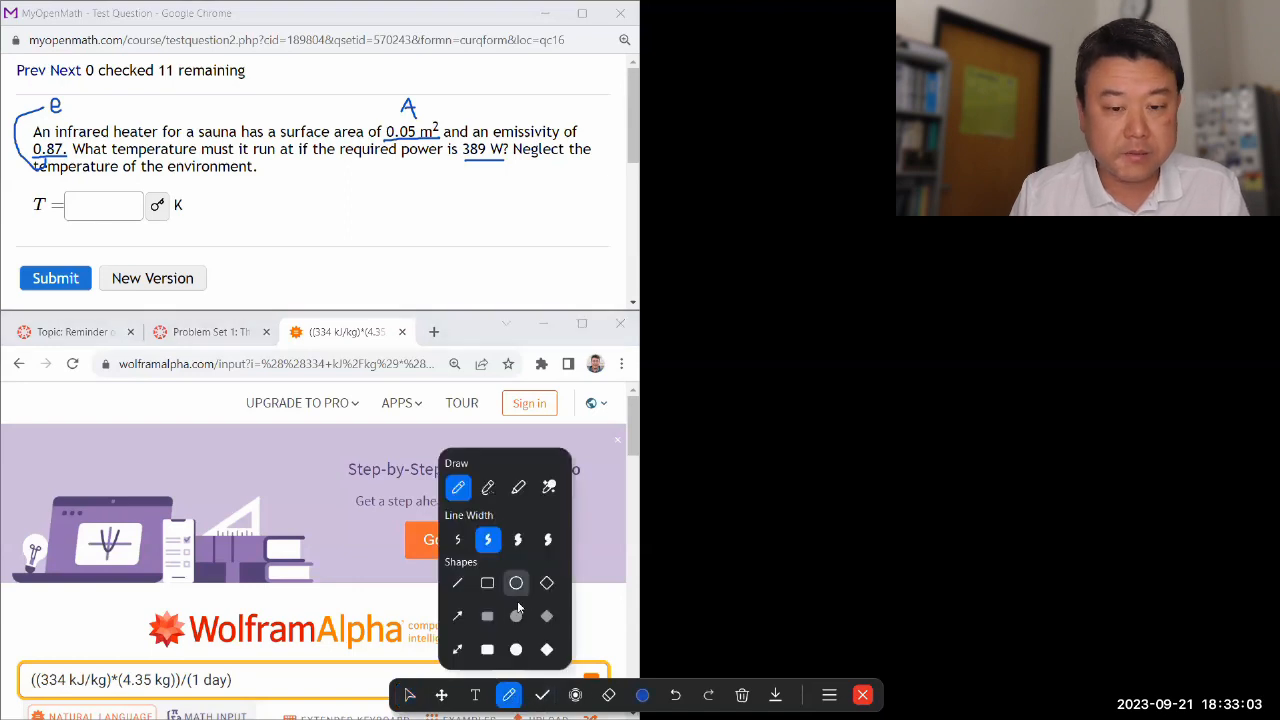
pyautogui.click(642, 694)
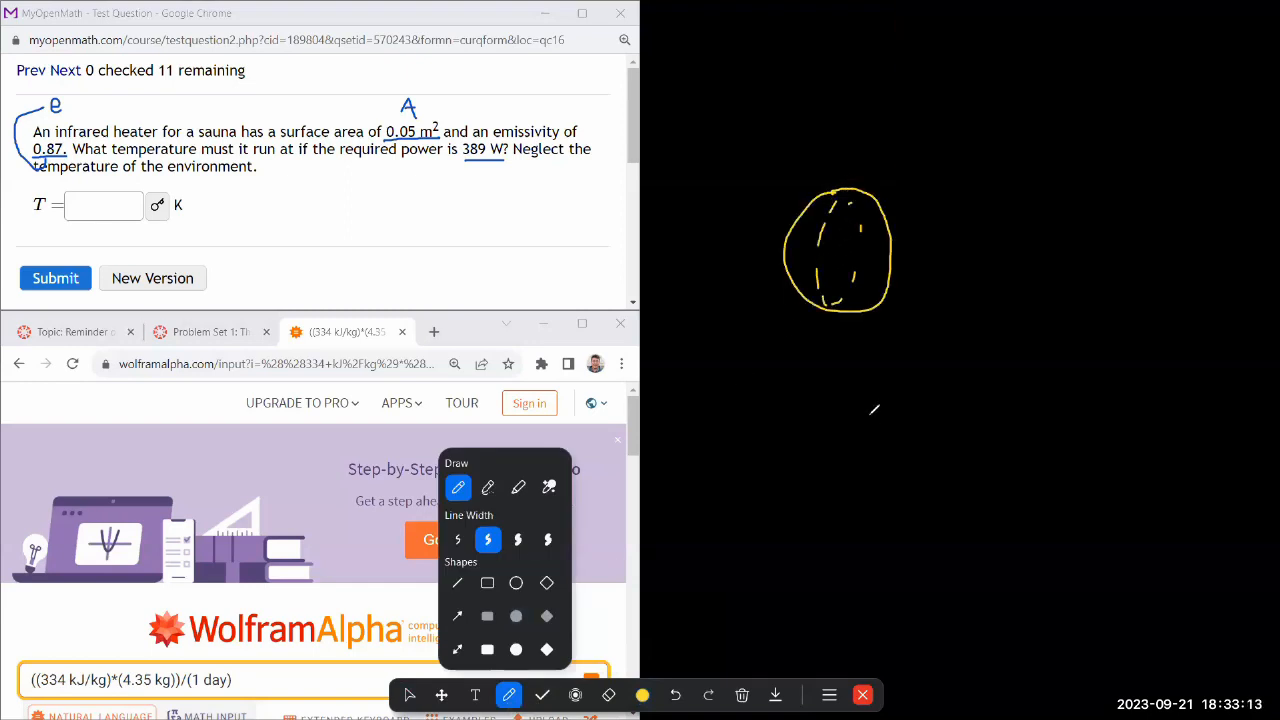
pyautogui.click(642, 694)
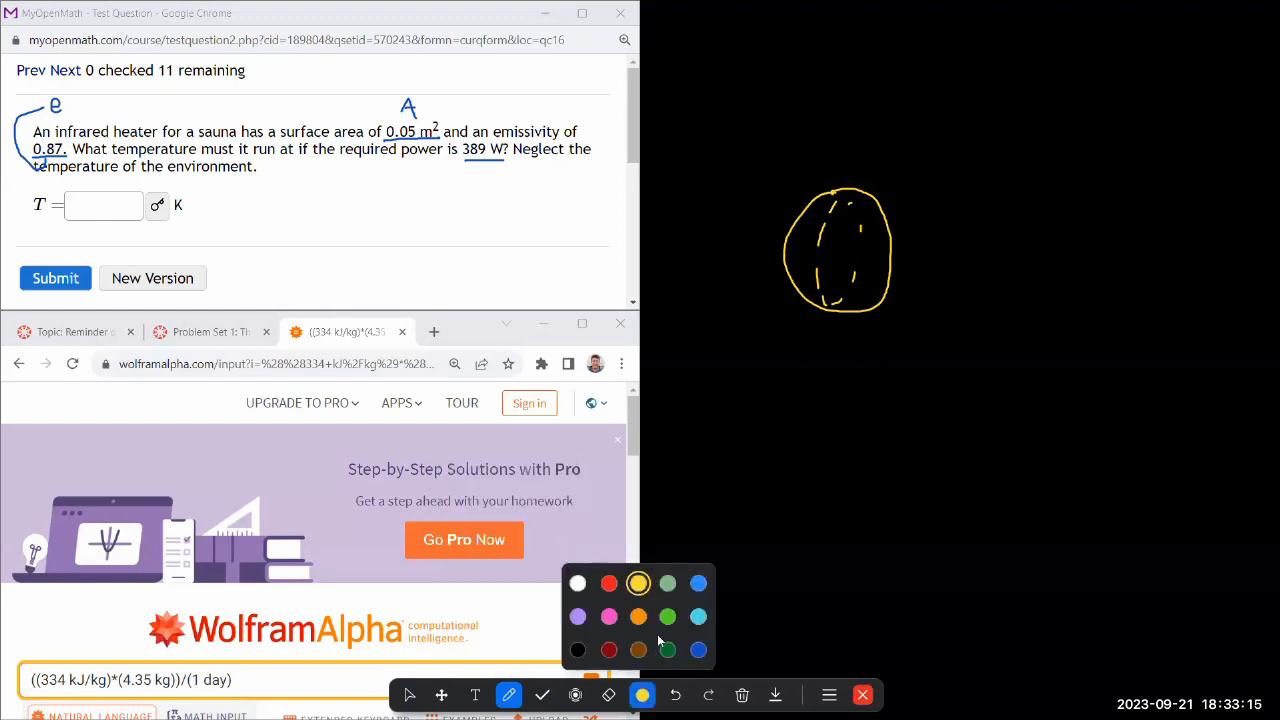
pyautogui.click(608, 583)
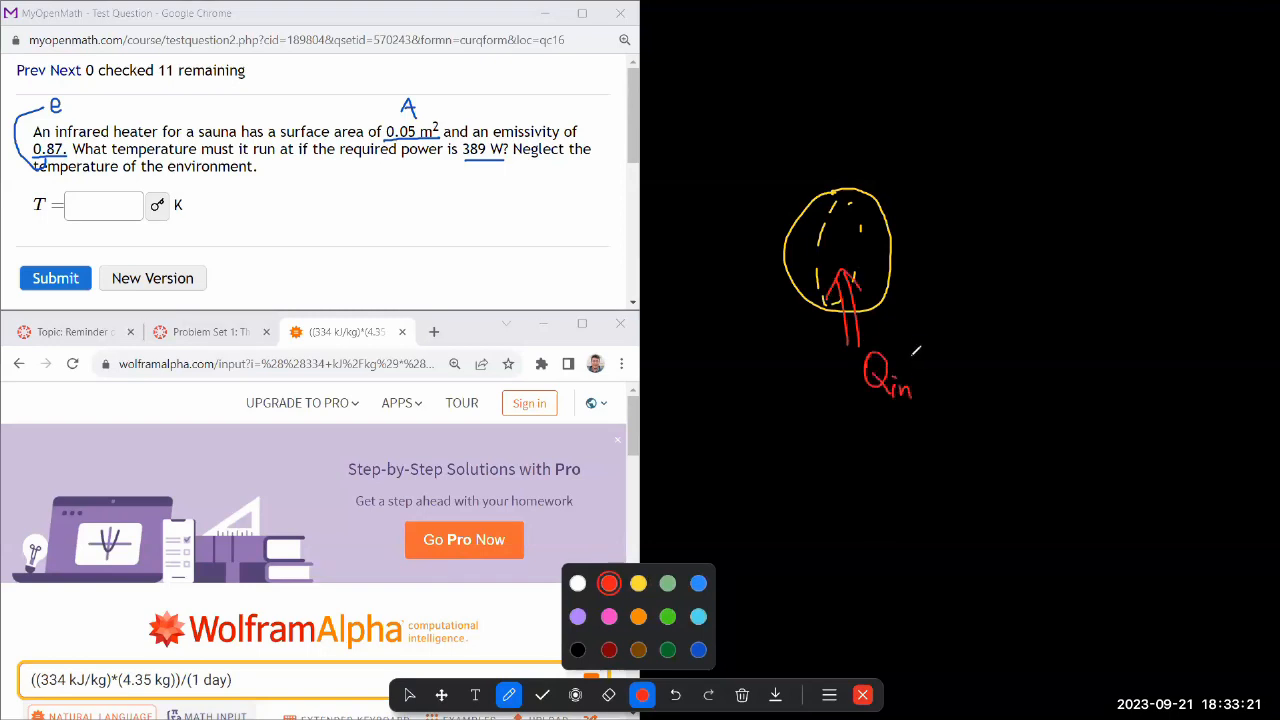
pyautogui.moveTo(915, 375); pyautogui.dragTo(945, 378)
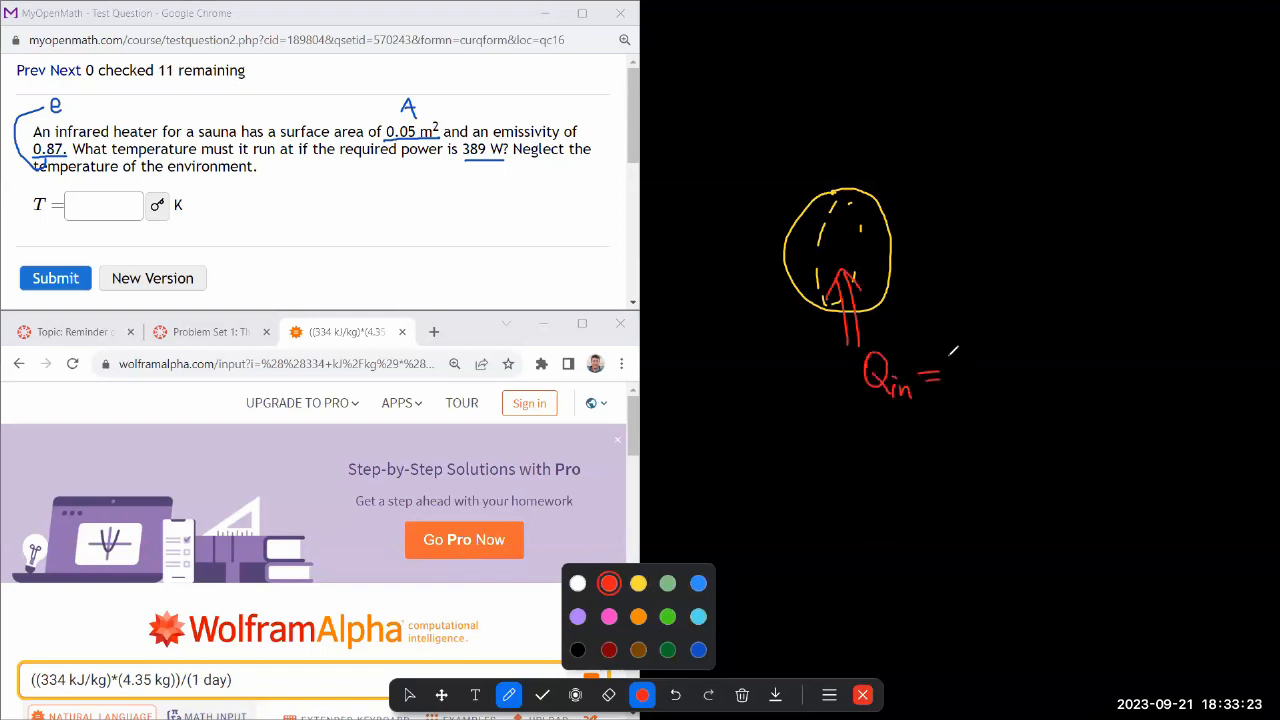
pyautogui.moveTo(945, 375); pyautogui.dragTo(1020, 375)
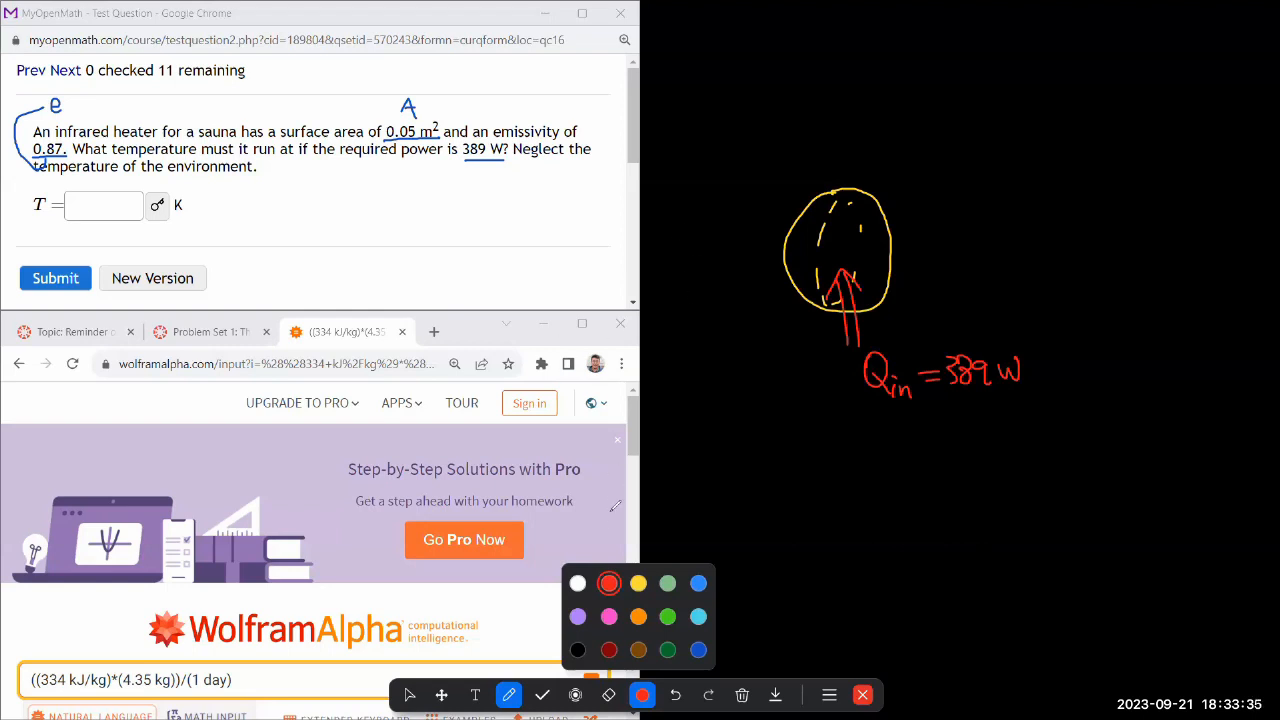
# In orange ink, label the outgoing heat Q_out and circle 389 W.
pyautogui.click(638, 617)
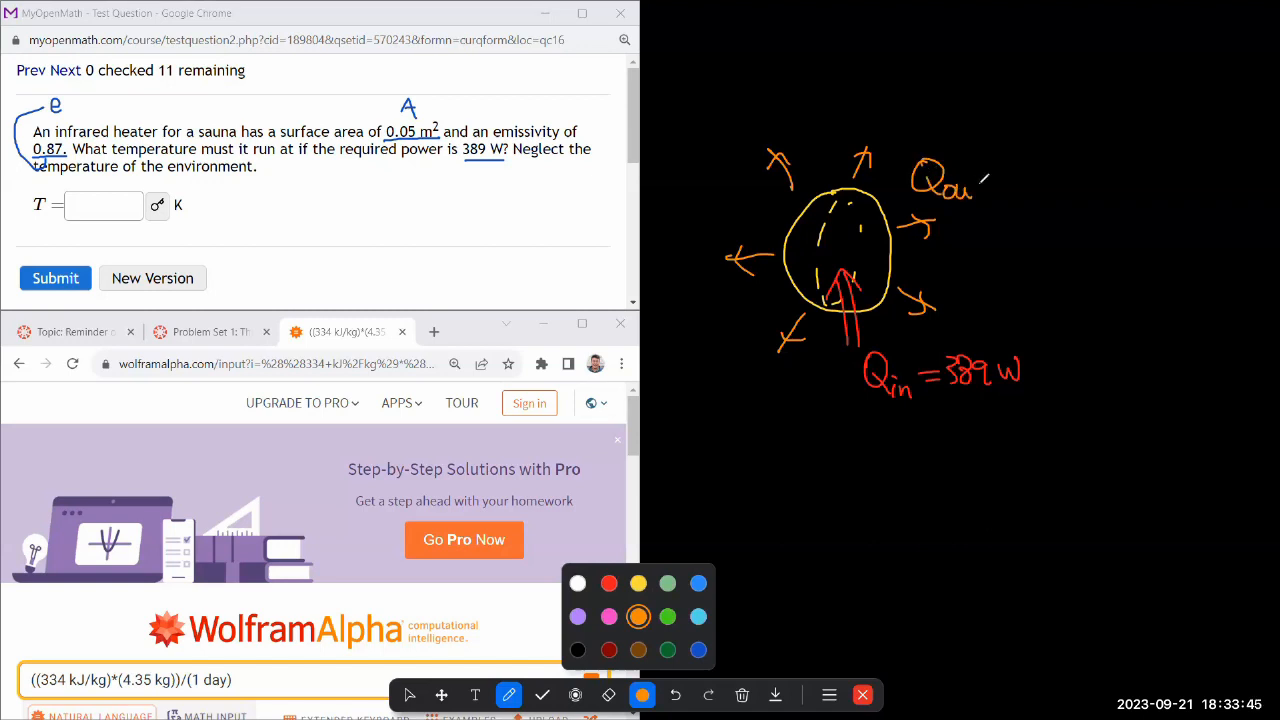
pyautogui.moveTo(965, 190); pyautogui.dragTo(1055, 165)
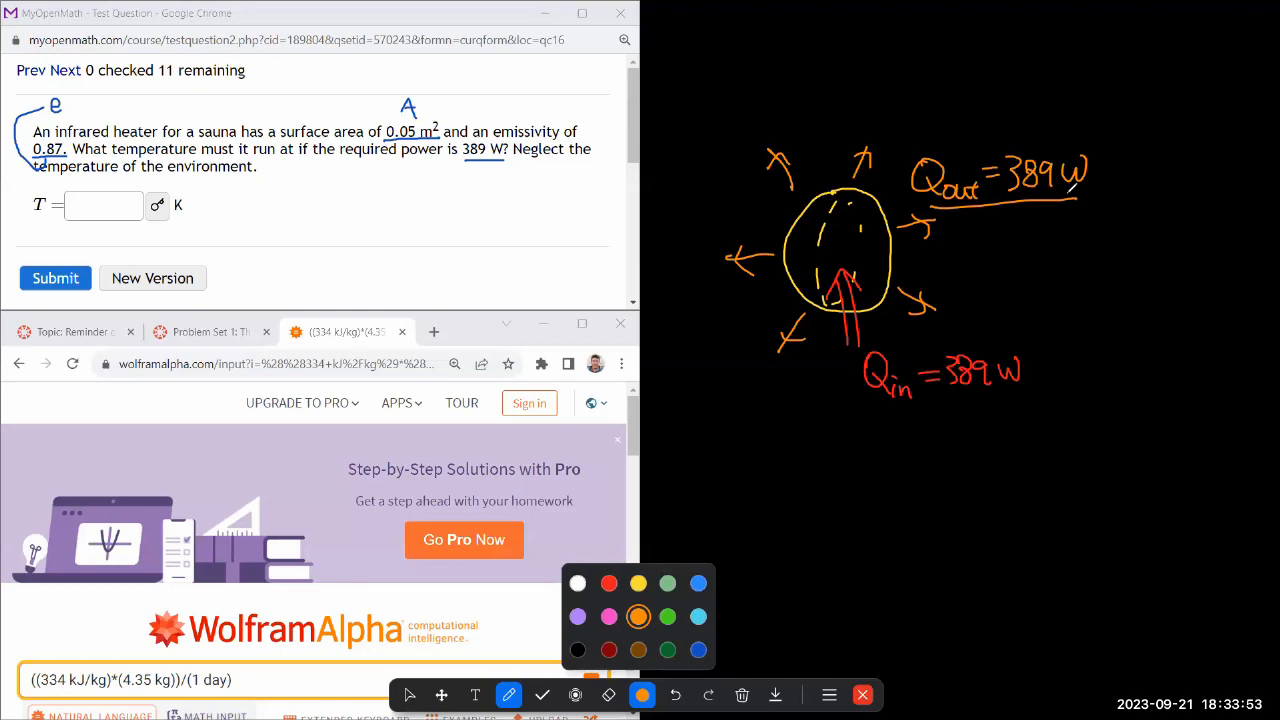
pyautogui.moveTo(465, 125); pyautogui.dragTo(510, 170)
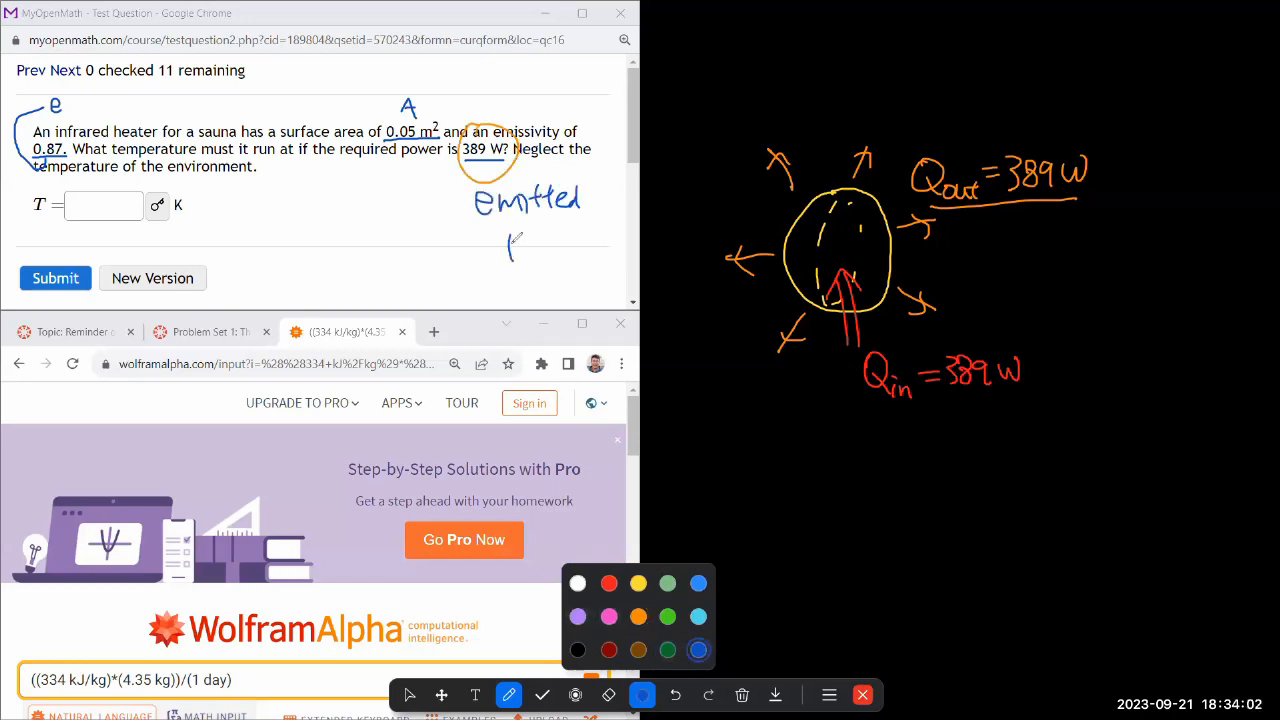
# Write 'power' under 'Emitted' and switch the ink to white.
pyautogui.moveTo(510, 238); pyautogui.dragTo(590, 245)
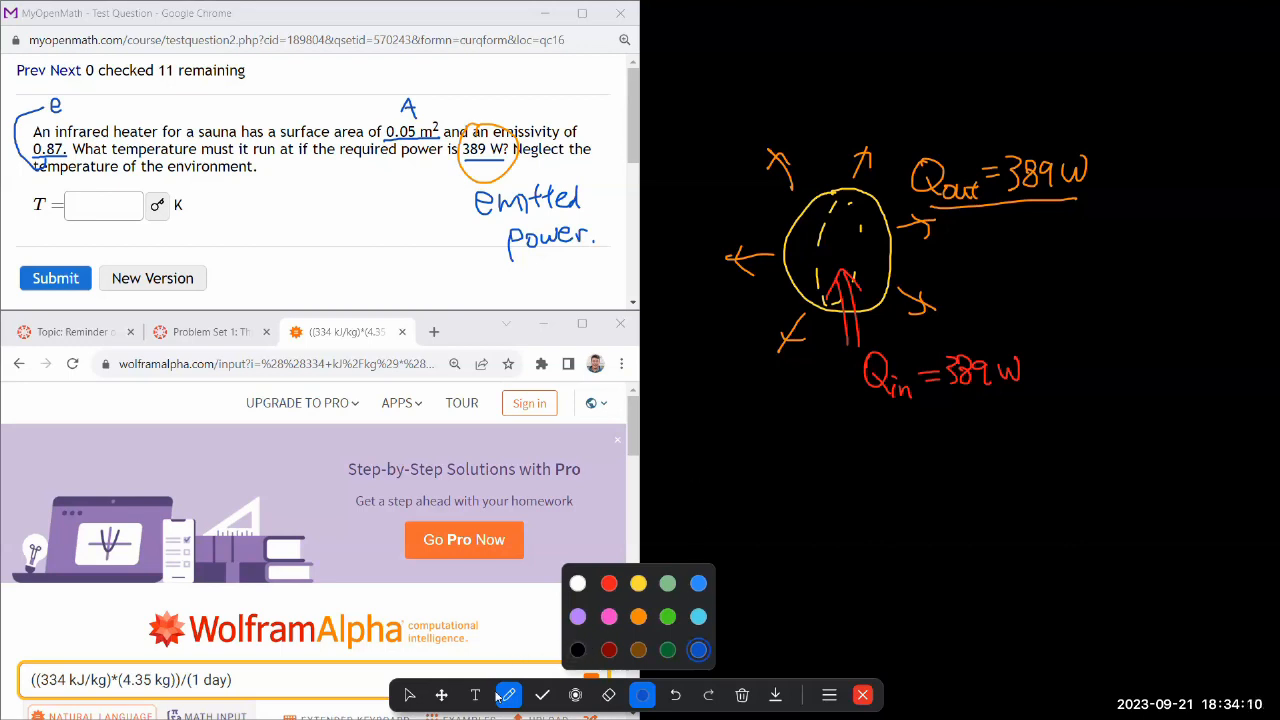
pyautogui.click(577, 583)
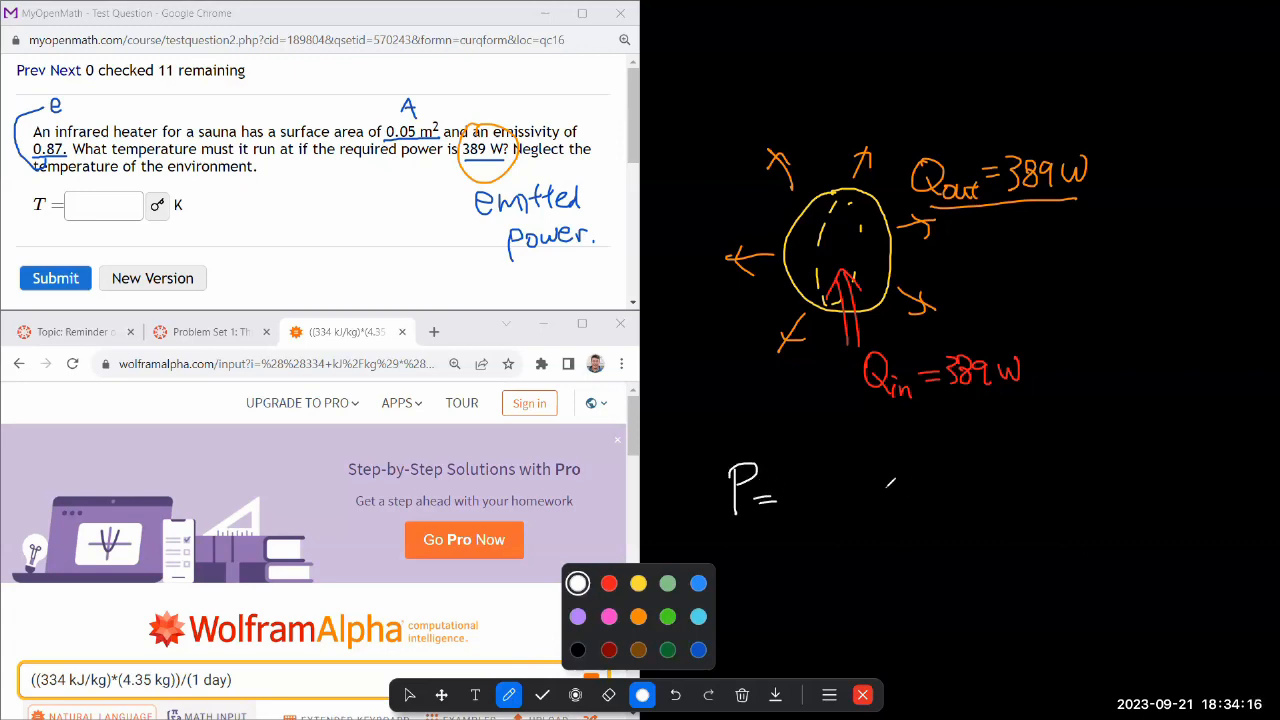
# Write P = eσT⁴ and rearrange it to T = (P/eσ)^(1/4).
pyautogui.moveTo(855, 485); pyautogui.dragTo(890, 465)
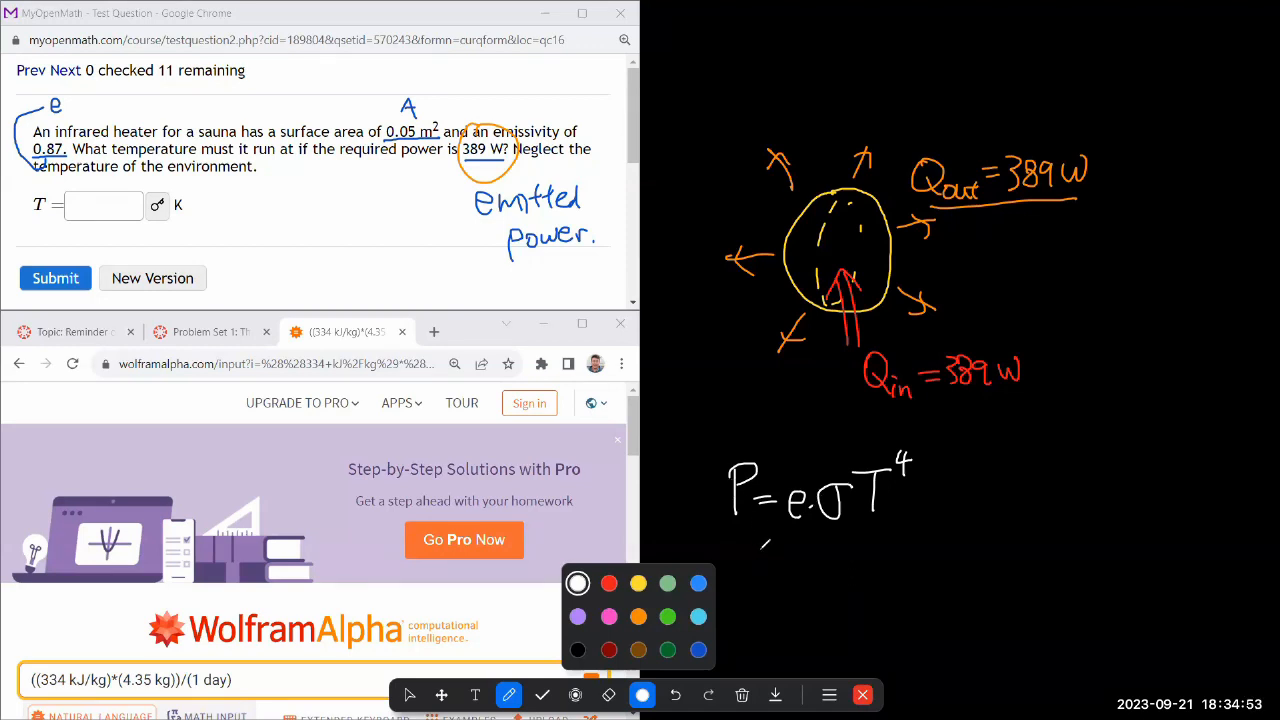
pyautogui.moveTo(735, 535); pyautogui.dragTo(900, 528)
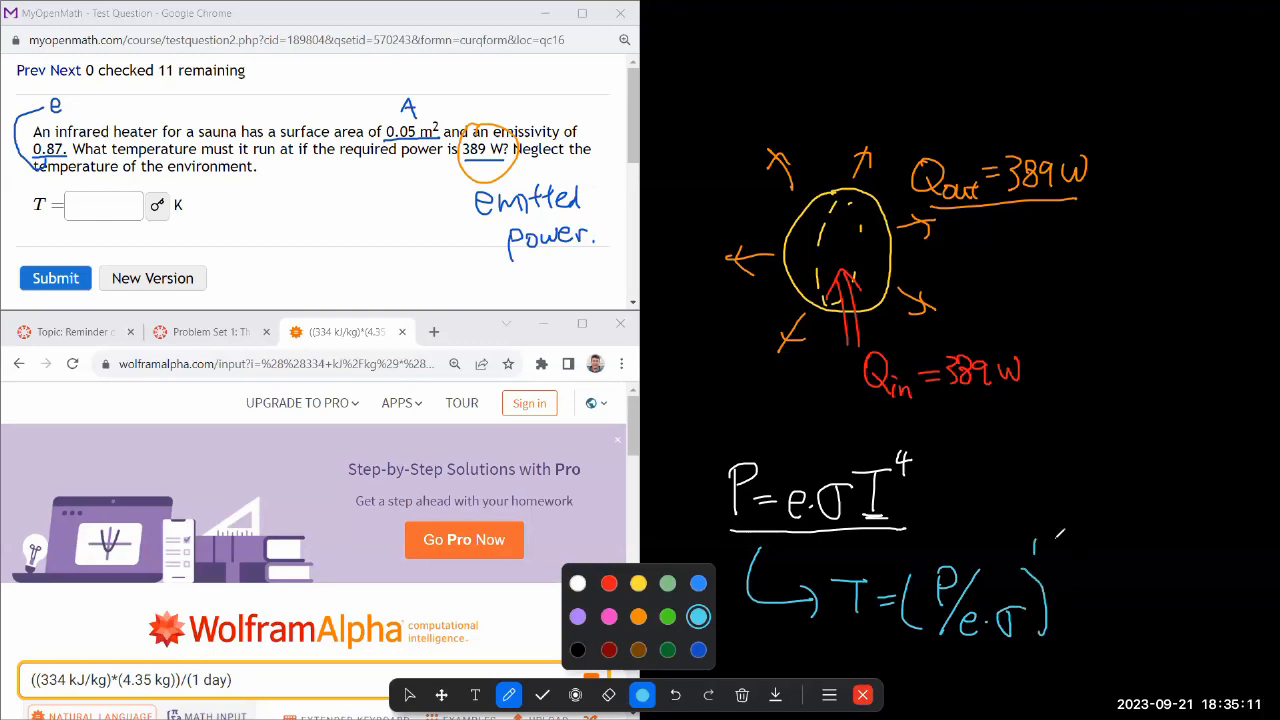
pyautogui.moveTo(1050, 540); pyautogui.dragTo(1065, 585)
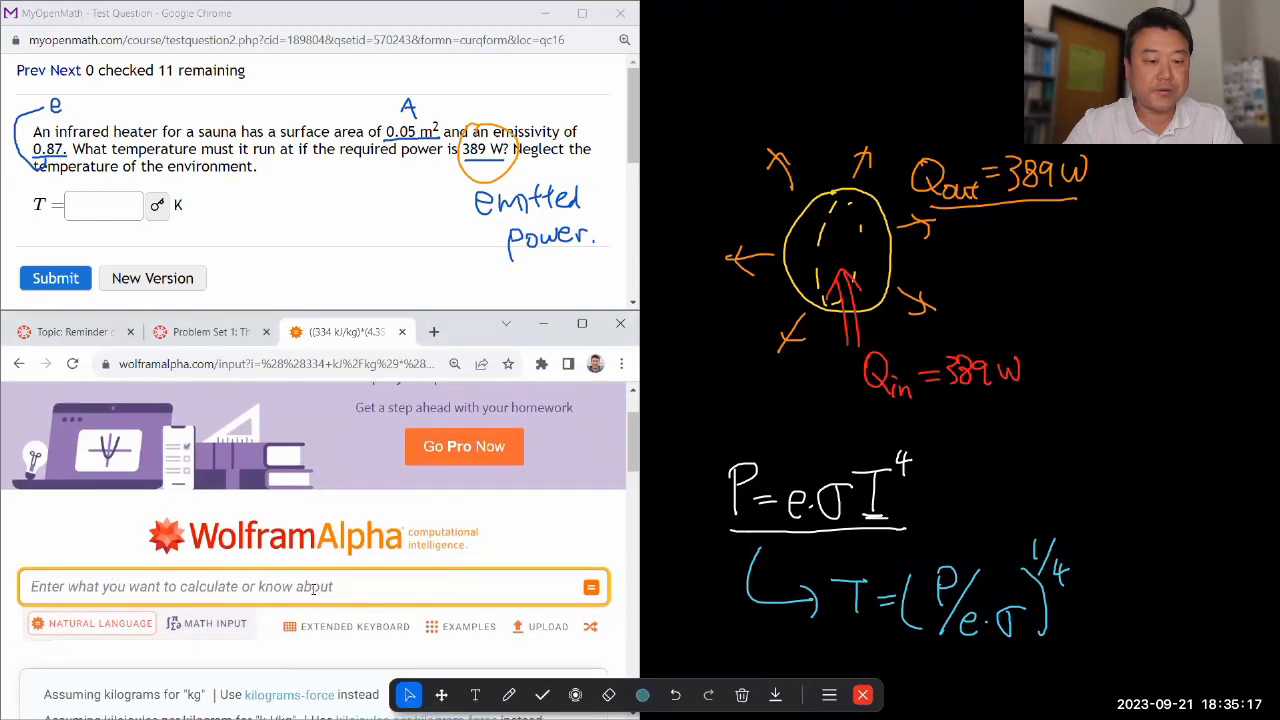
# Evaluate (389 watt/(0.87 * stefan boltzmann constant))^(1/4) in Wolfram Alpha, getting 298 √m K.
pyautogui.scroll(-3)
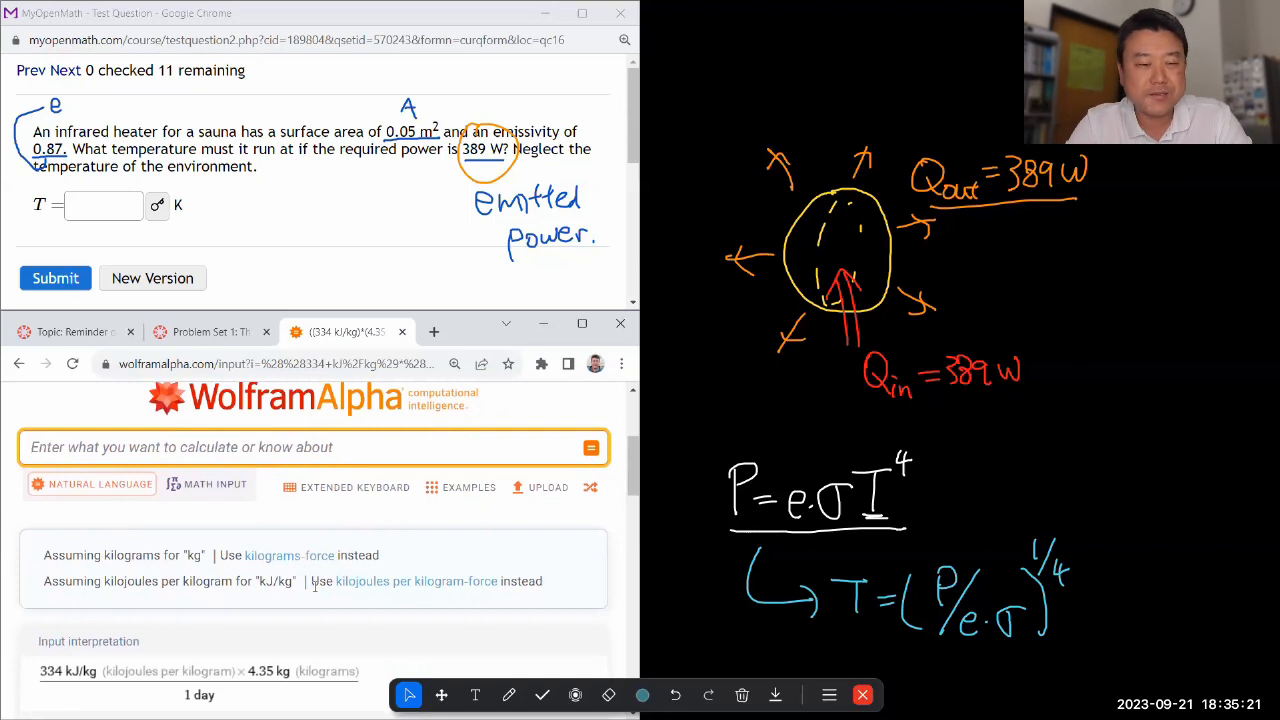
pyautogui.write('(389 watt/(')
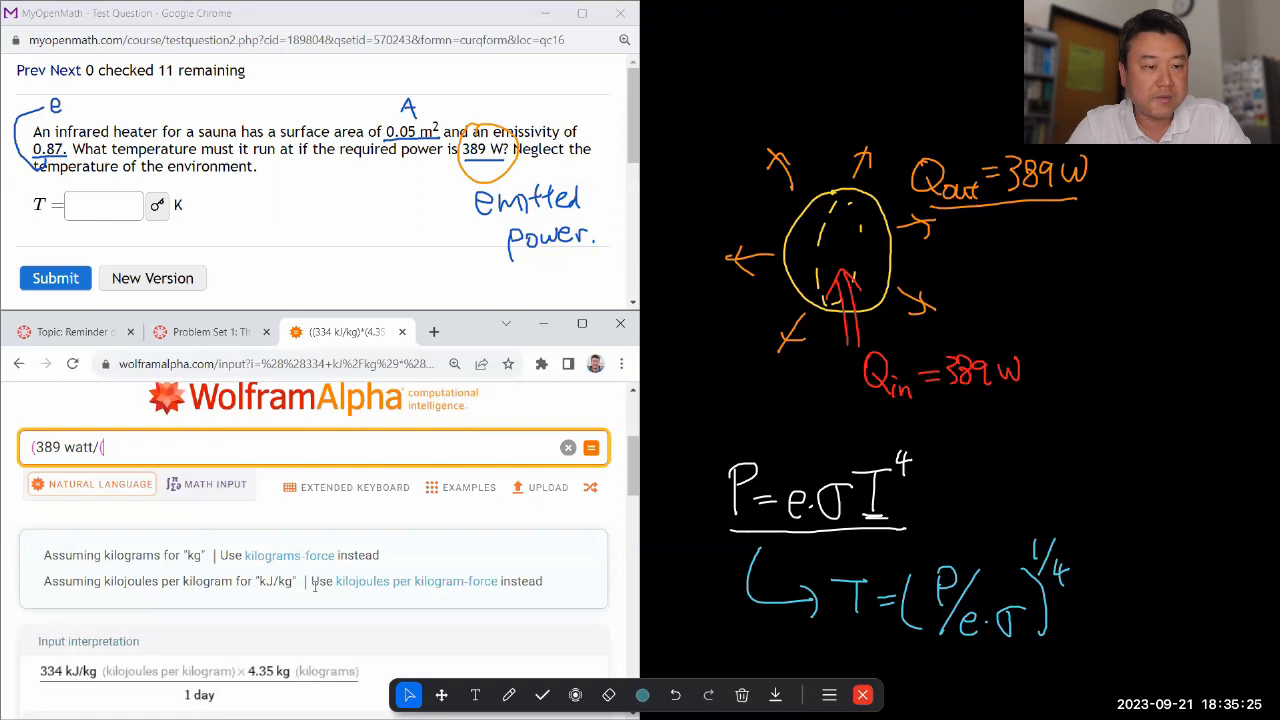
pyautogui.write('0.87 *')
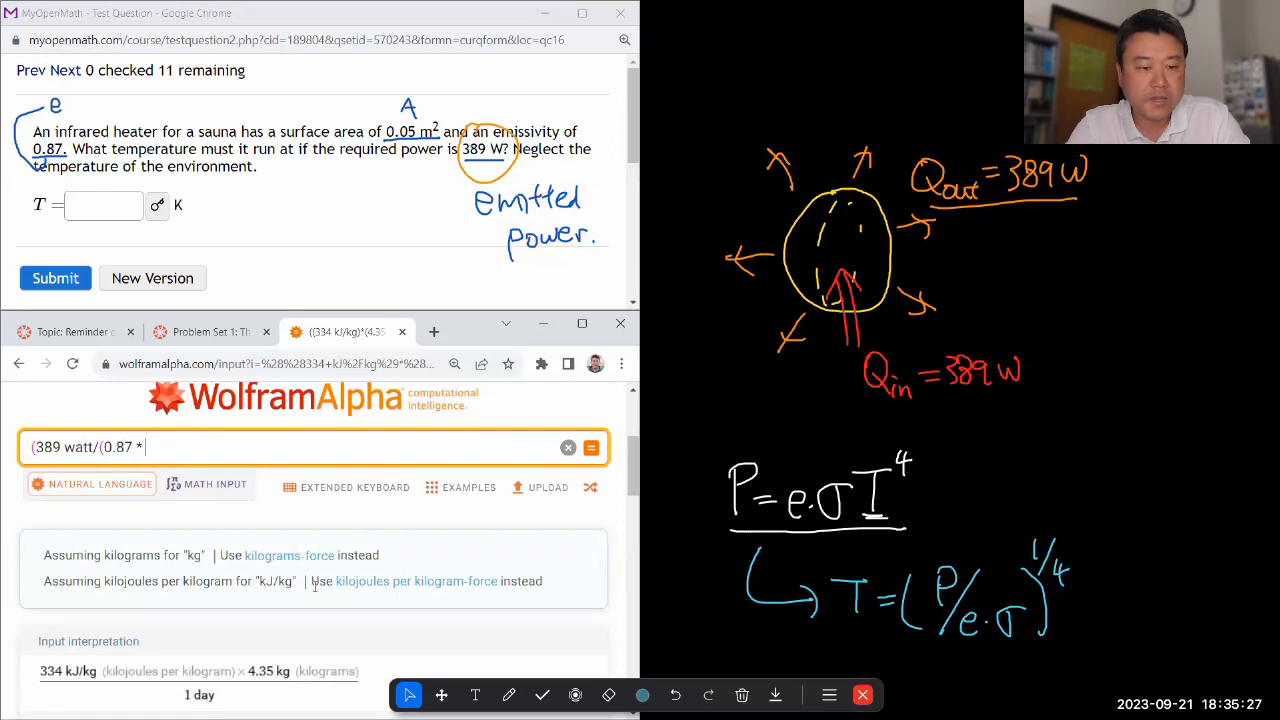
pyautogui.write('stefan boltzmann constant')
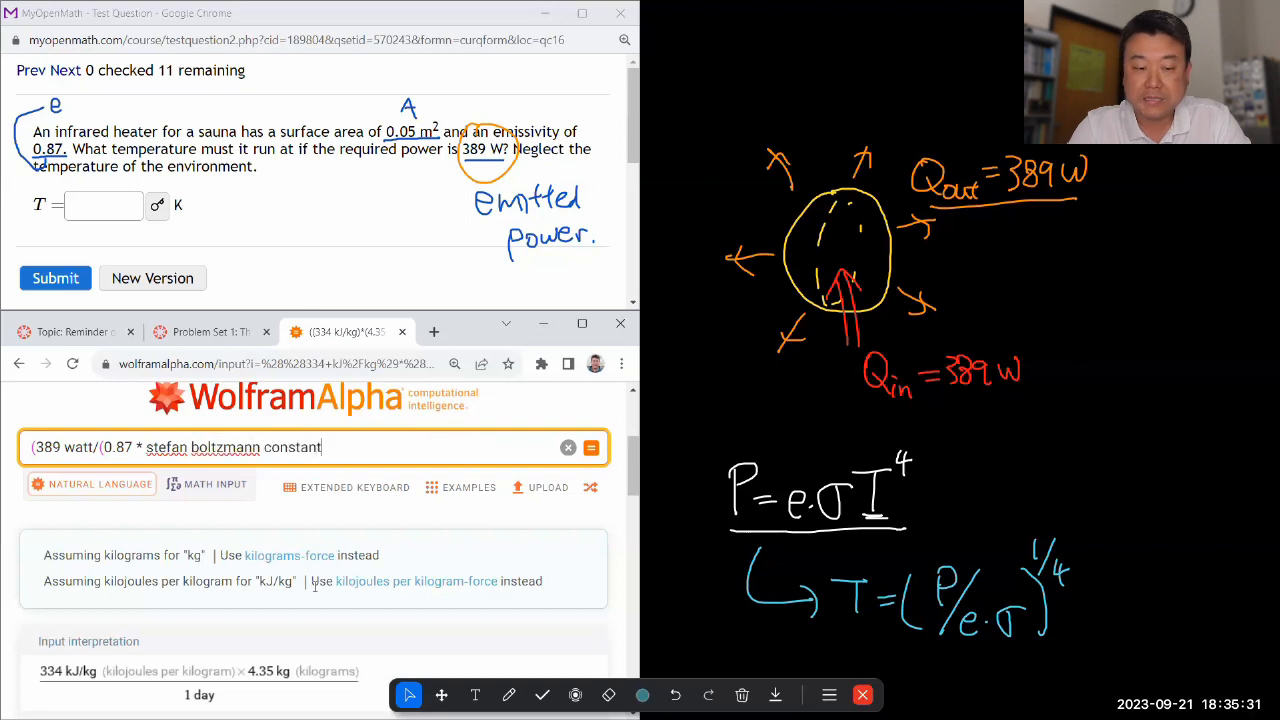
pyautogui.write(')')
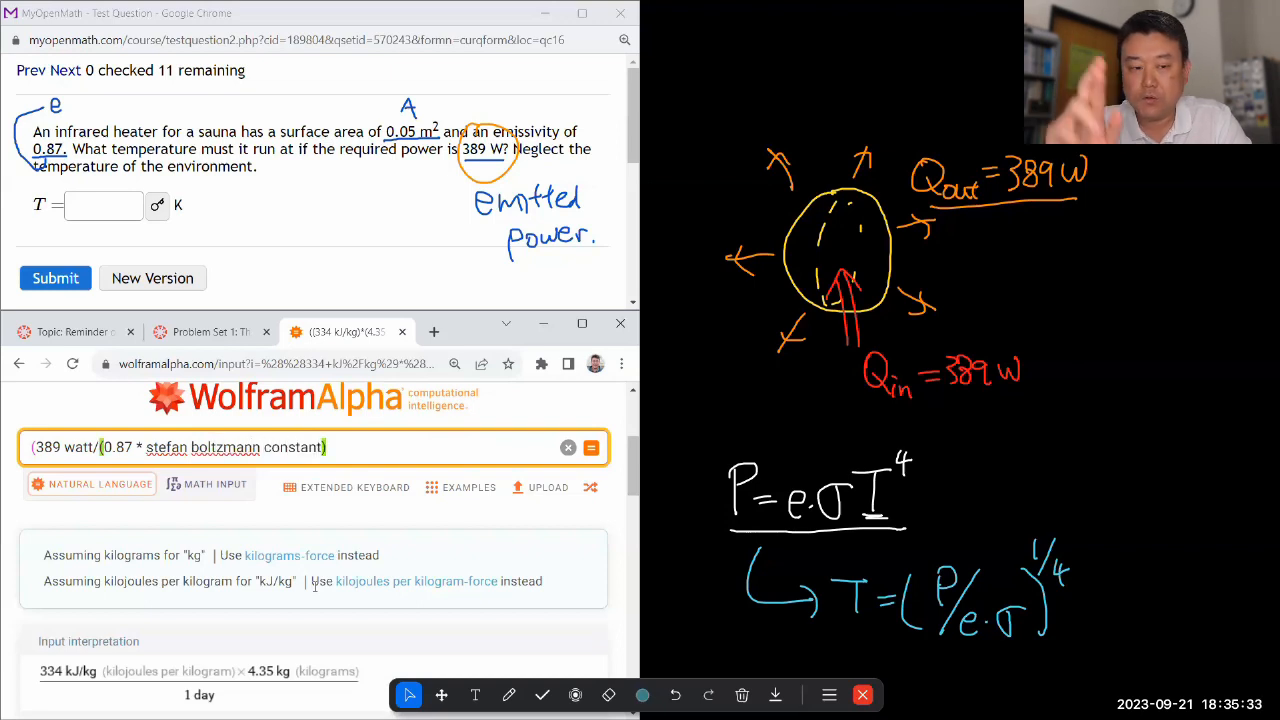
pyautogui.write('^(1/4')
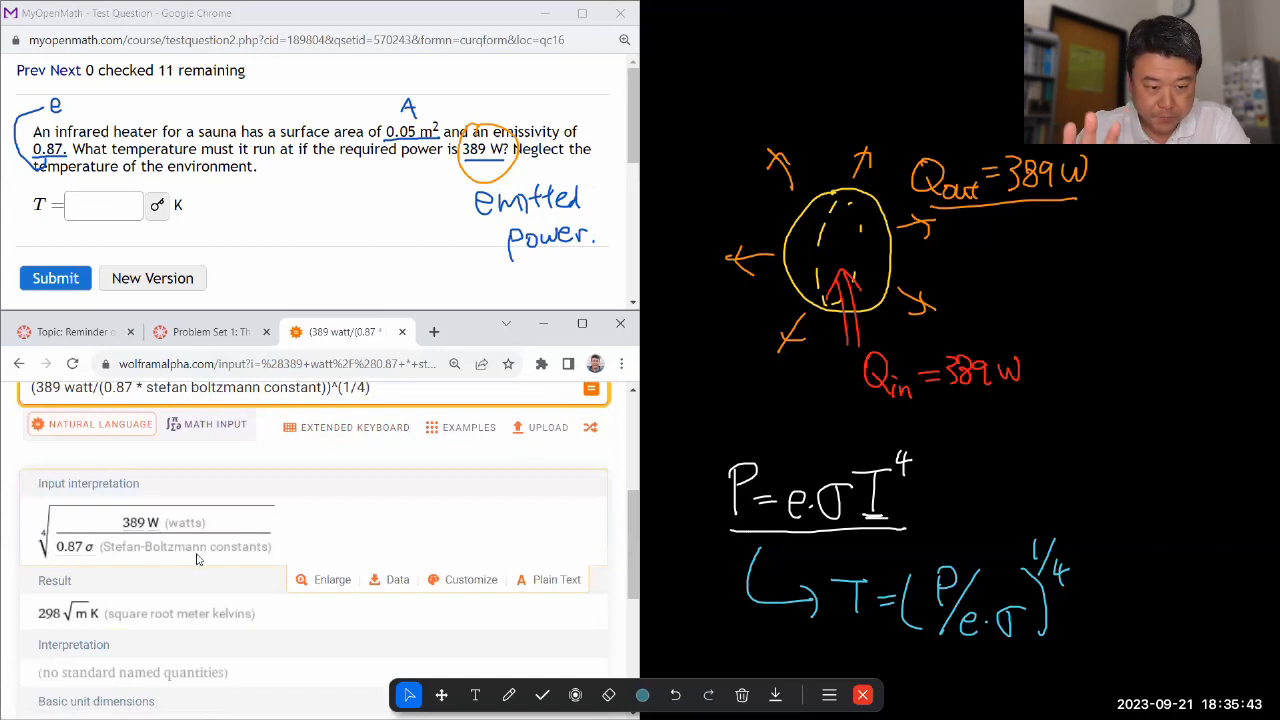
pyautogui.scroll(-3)
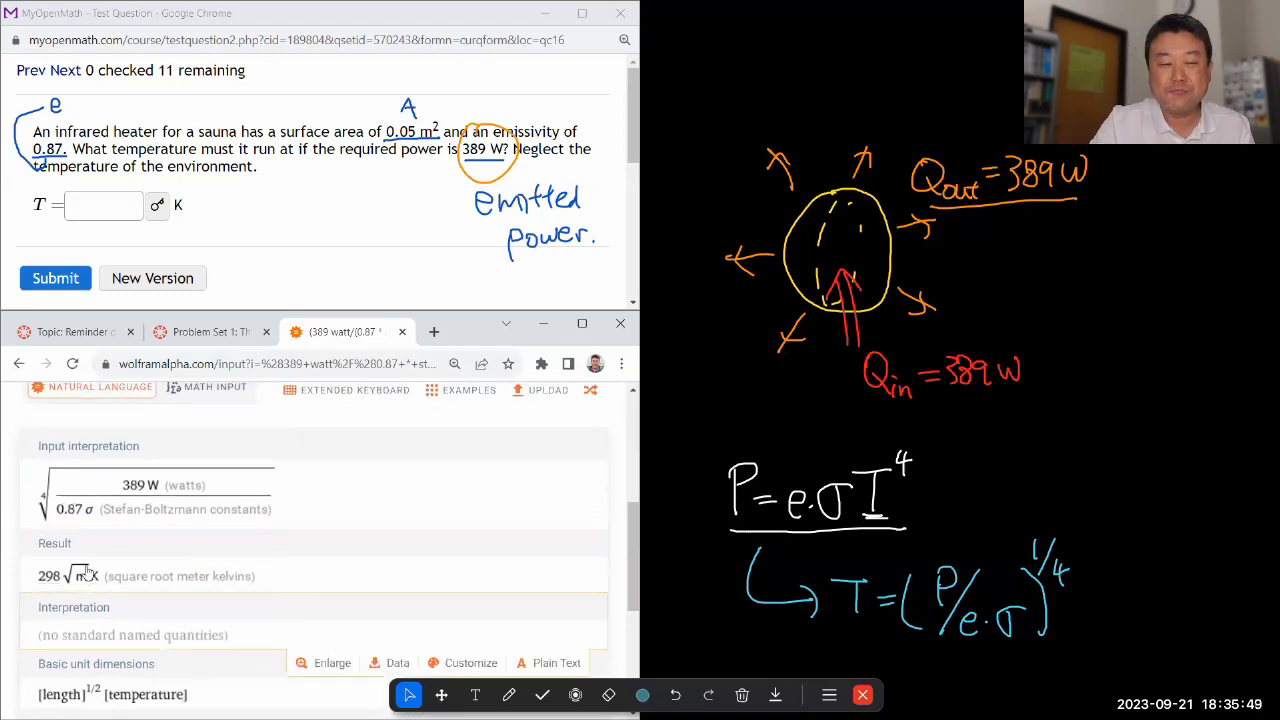
pyautogui.moveTo(556, 662)
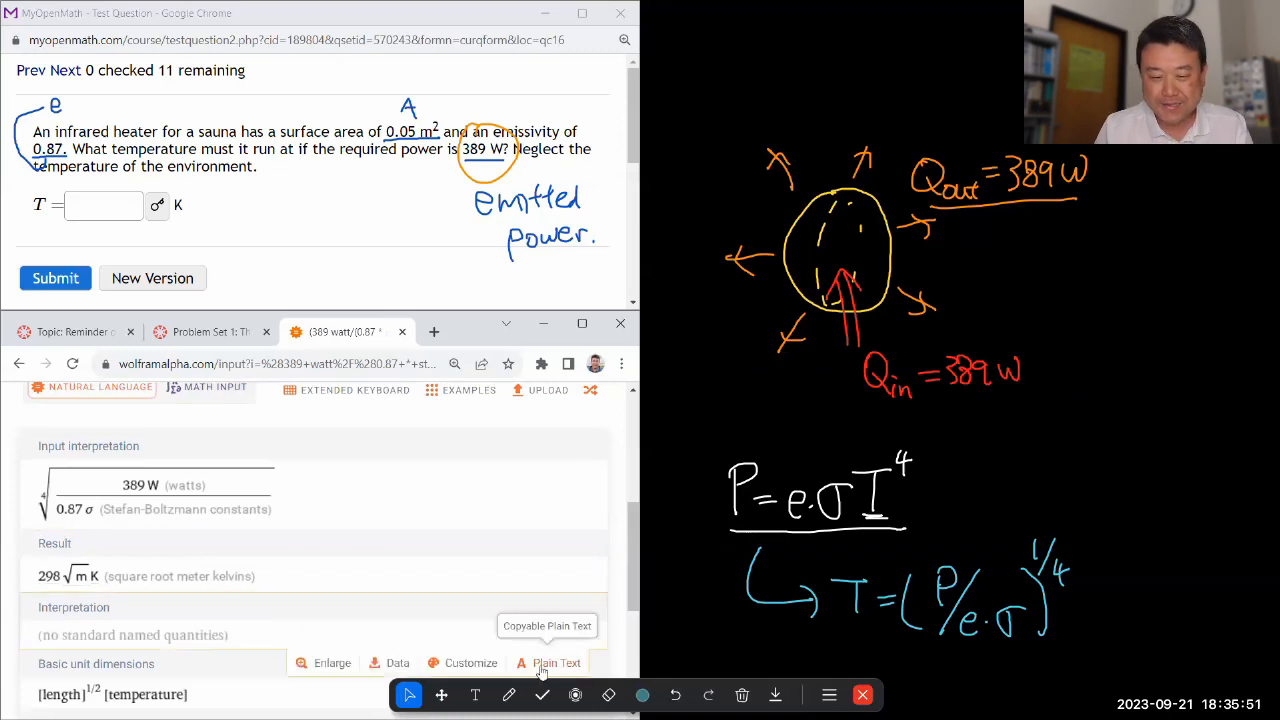
pyautogui.click(509, 695)
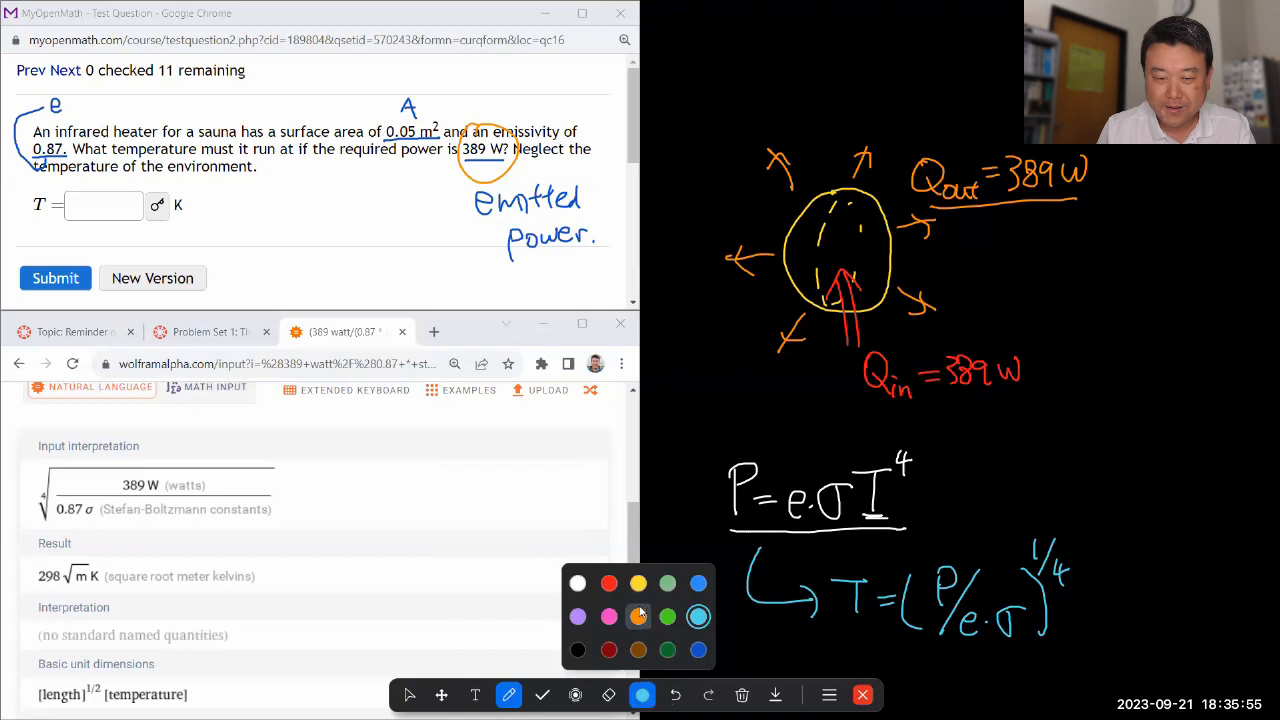
# Add * 0.05 meter^2 to the Wolfram Alpha query, yielding 630 K.
pyautogui.click(638, 616)
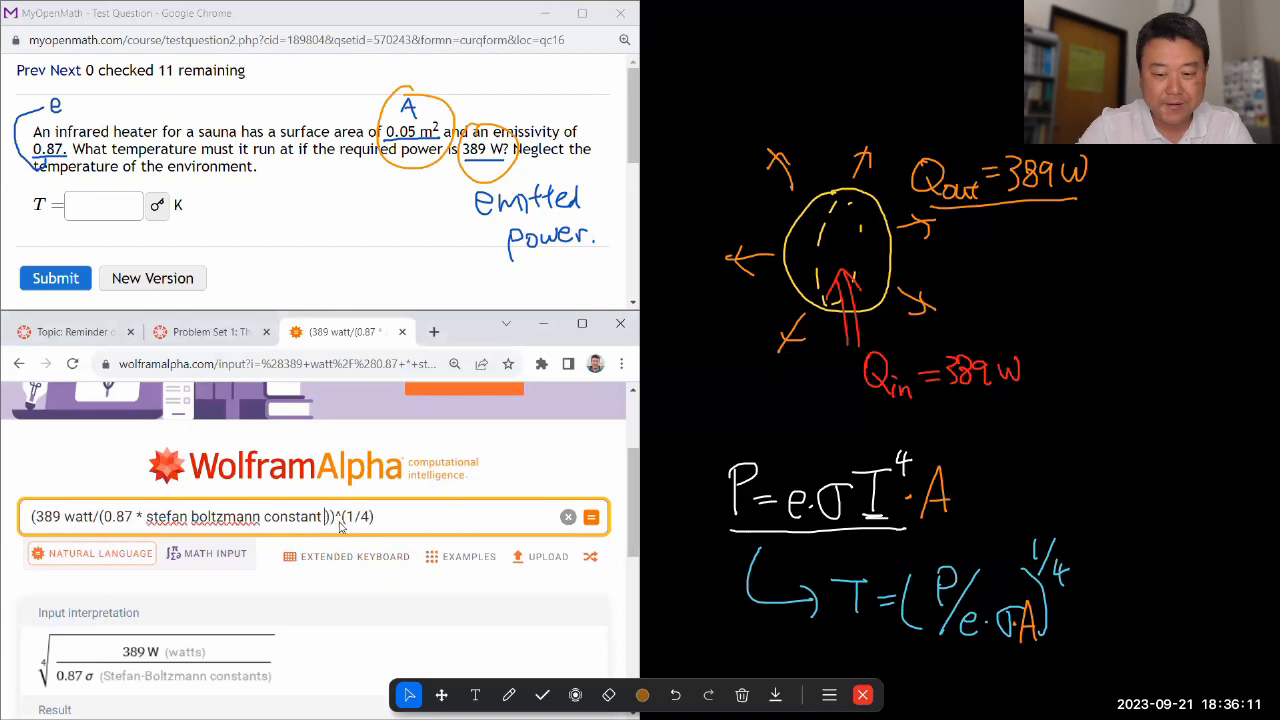
pyautogui.write('* 0.05 mete')
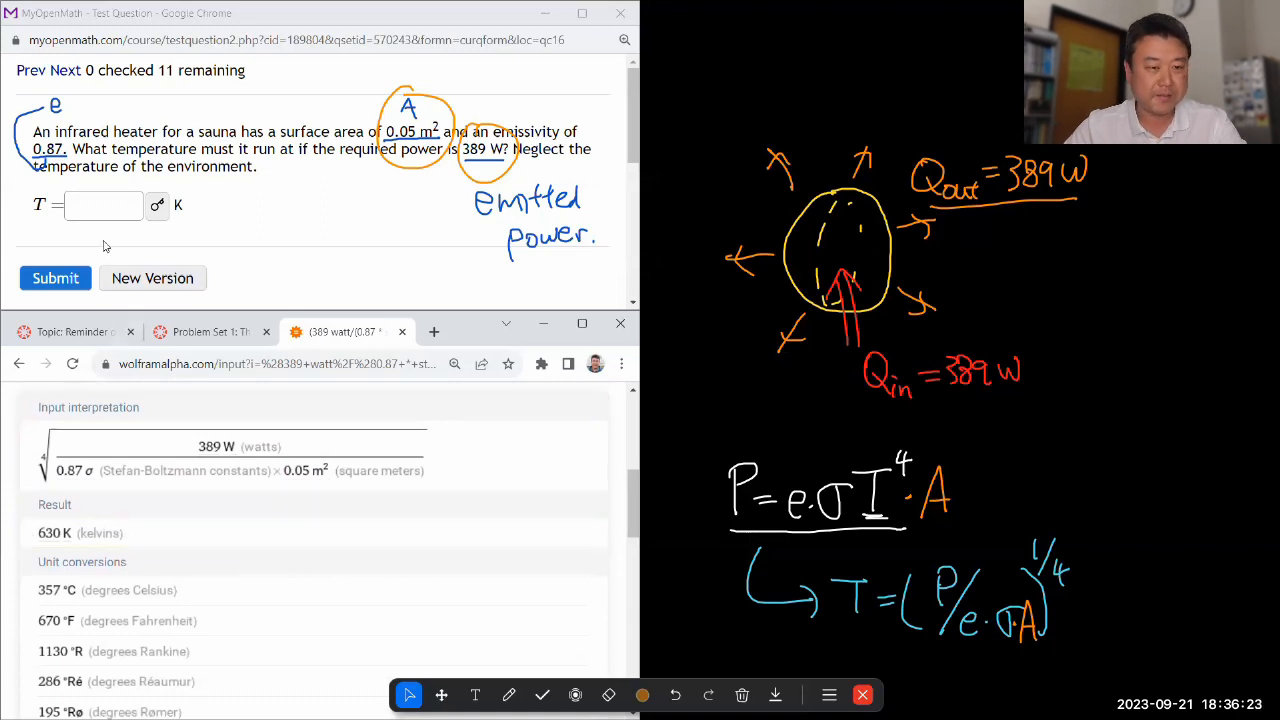
# Submit 630 as the temperature T, marked correct.
pyautogui.write('630')
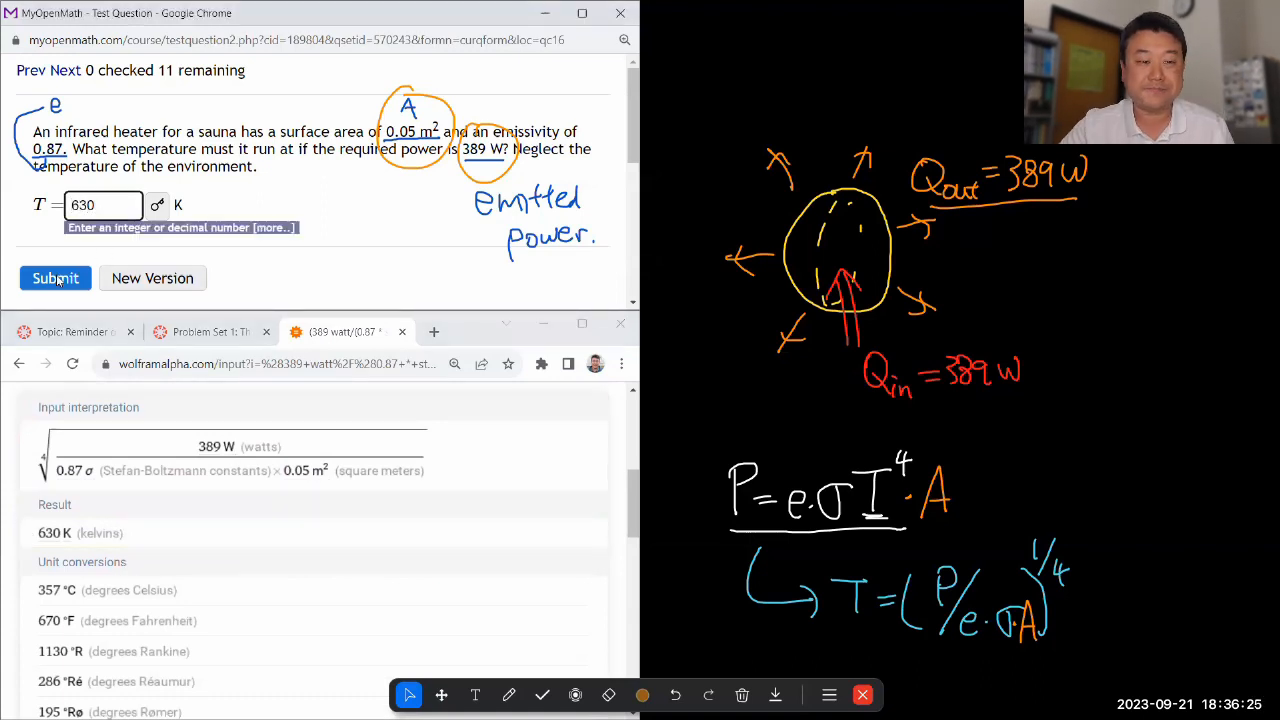
pyautogui.click(55, 278)
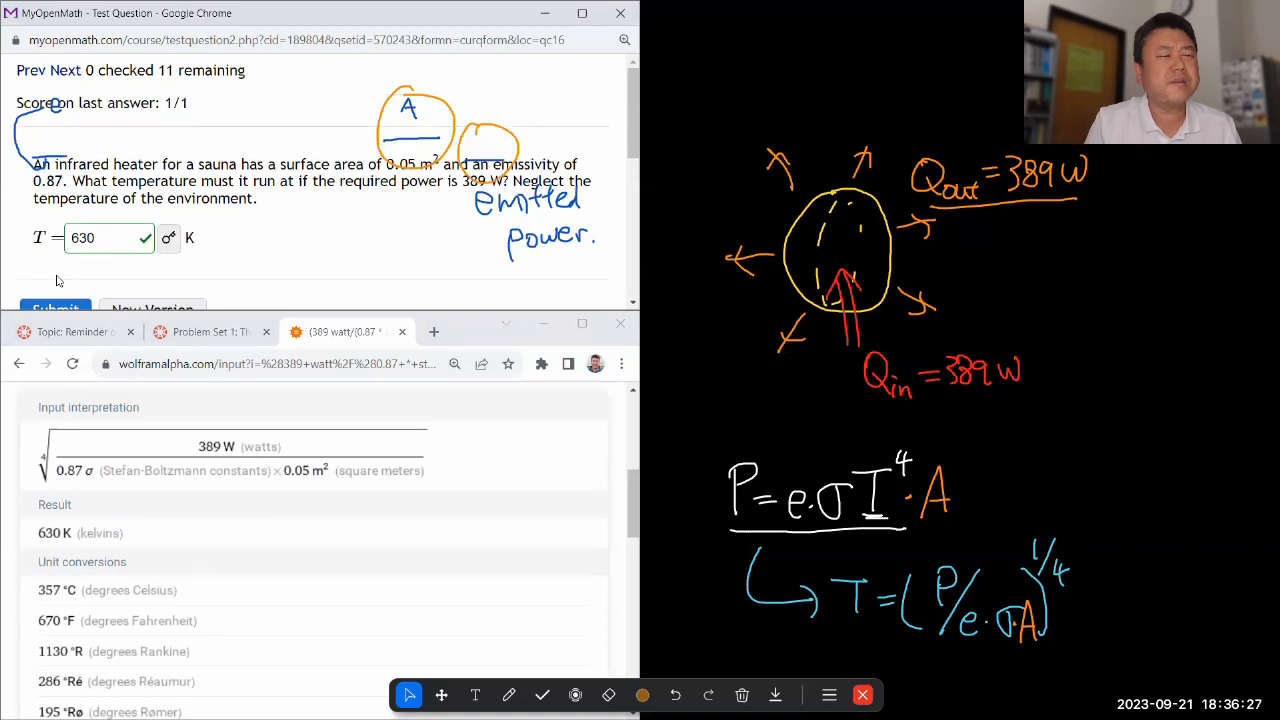
pyautogui.scroll(-3)
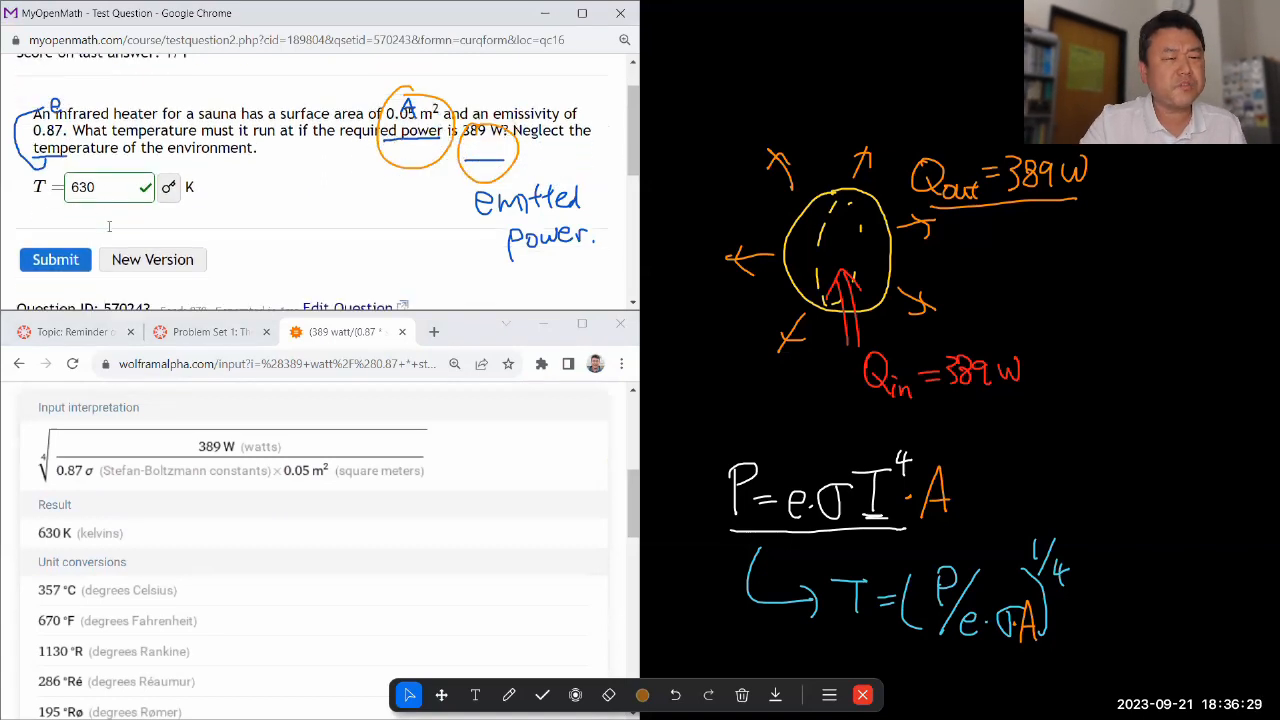